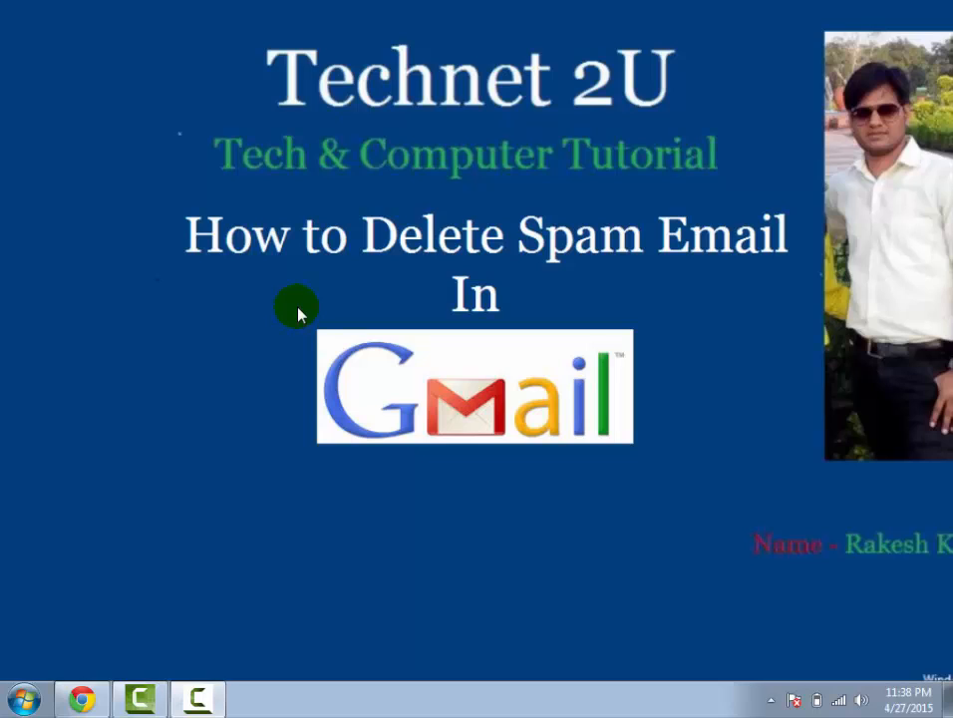
{"action": "mouse_move", "coordinate": [658, 260]}
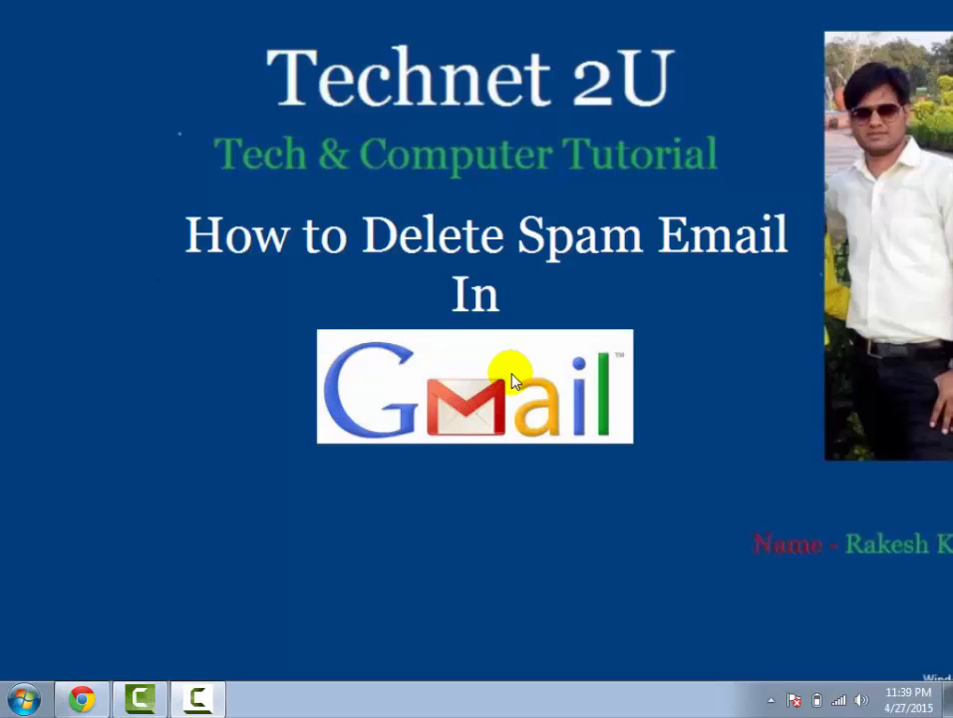
{"action": "mouse_move", "coordinate": [498, 479]}
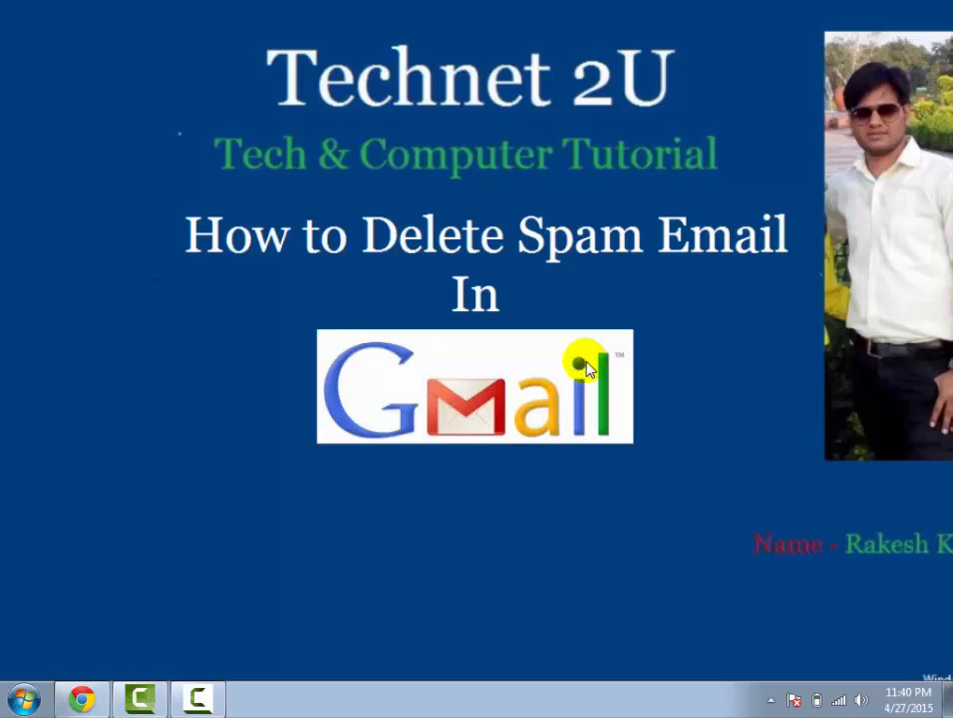
{"action": "mouse_move", "coordinate": [271, 605]}
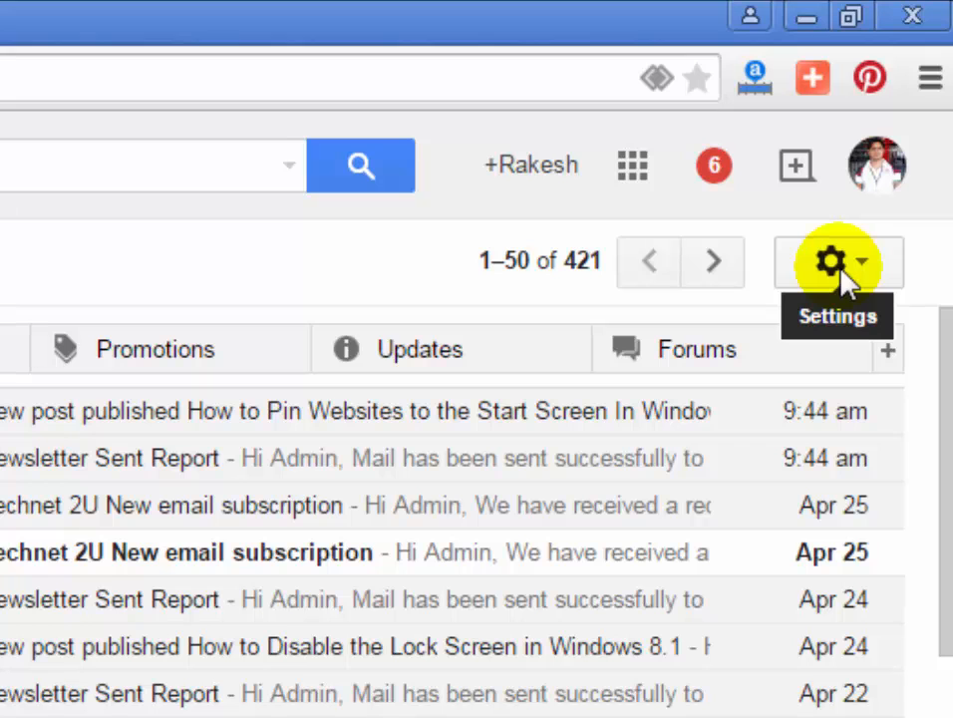
Open Gmail settings on the Filters tab listing the three existing filters
{"action": "left_click", "coordinate": [830, 261]}
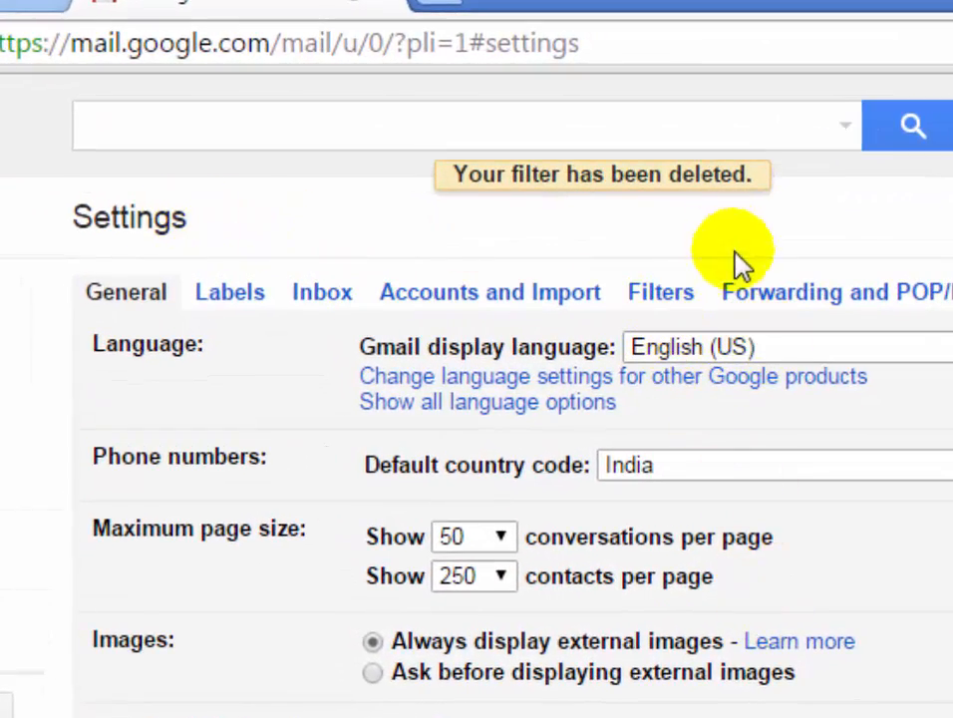
{"action": "left_click", "coordinate": [660, 292]}
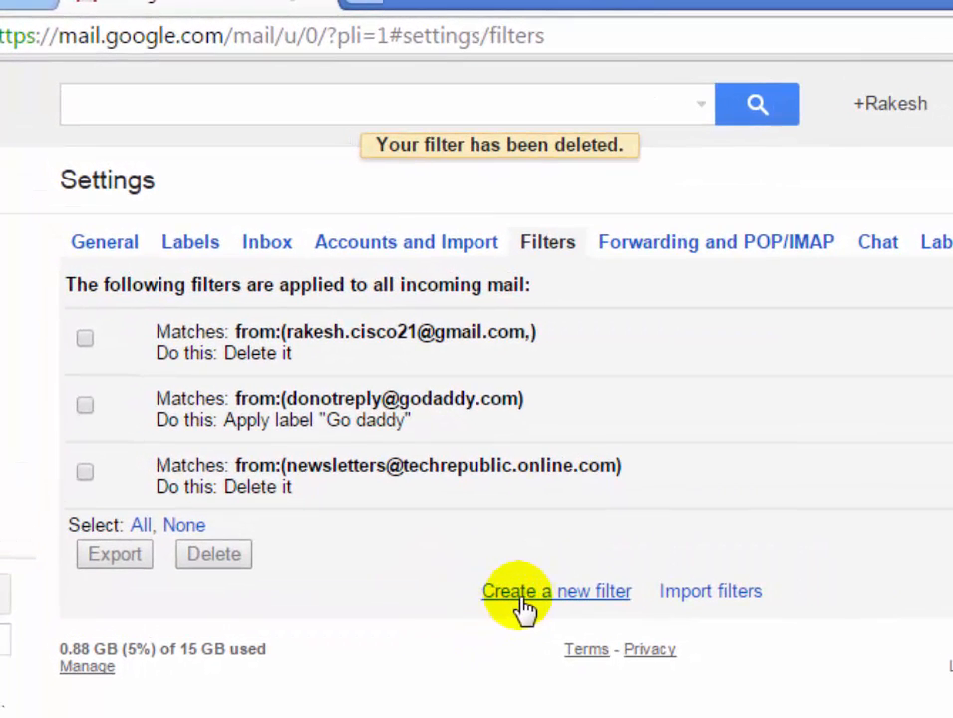
Create a filter with 'is:spam' in Has the words and accept the warning
{"action": "left_click", "coordinate": [556, 590]}
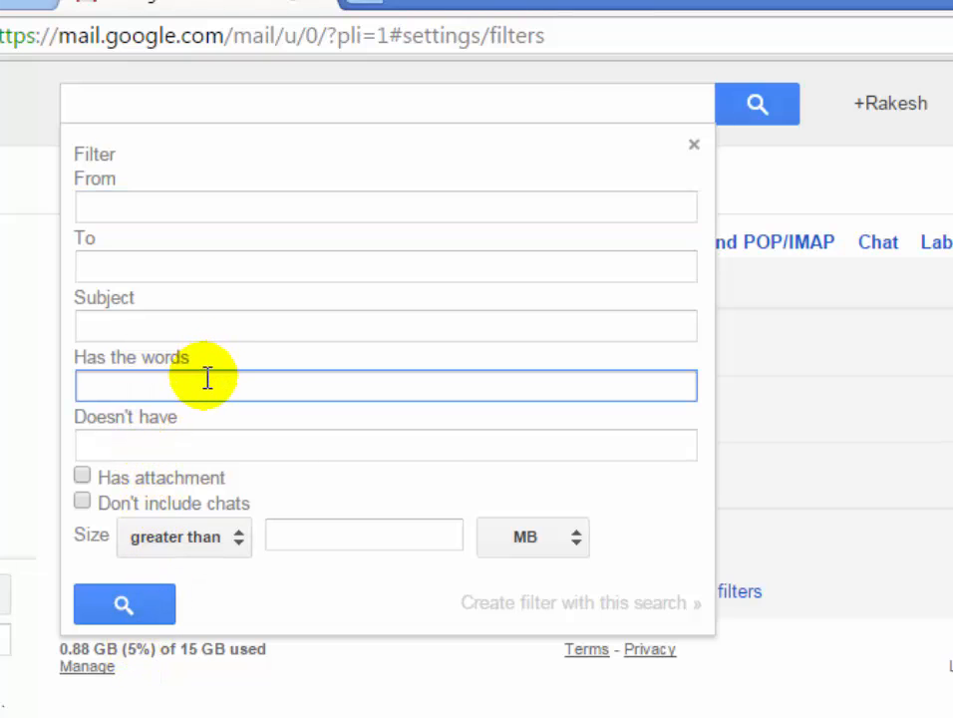
{"action": "type", "text": "is:"}
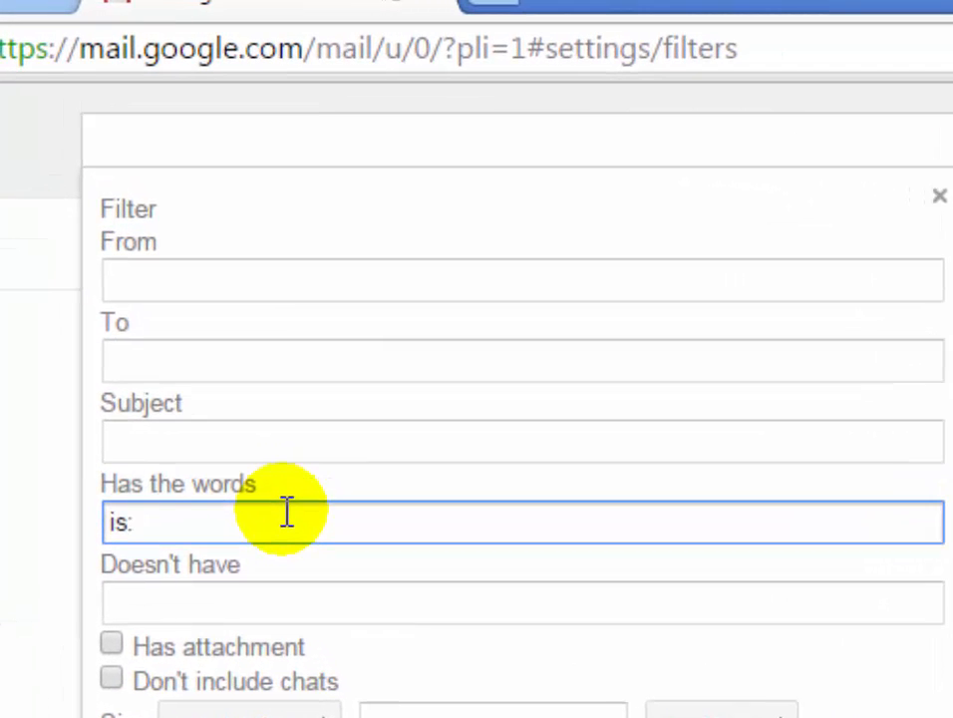
{"action": "type", "text": "spam"}
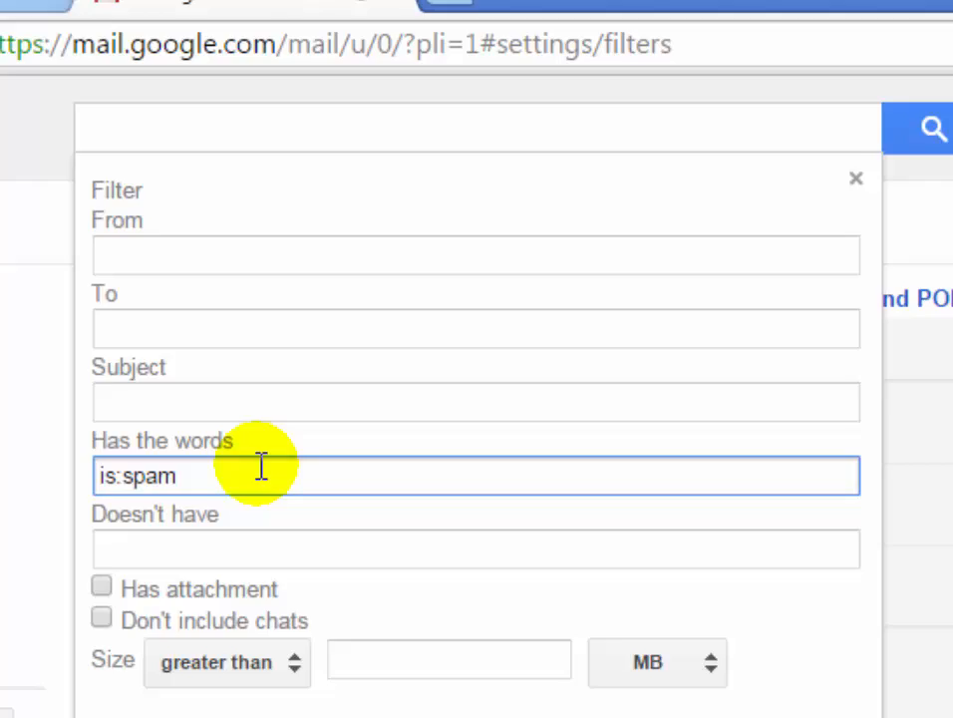
{"action": "scroll", "scroll_direction": "down", "scroll_amount": 3}
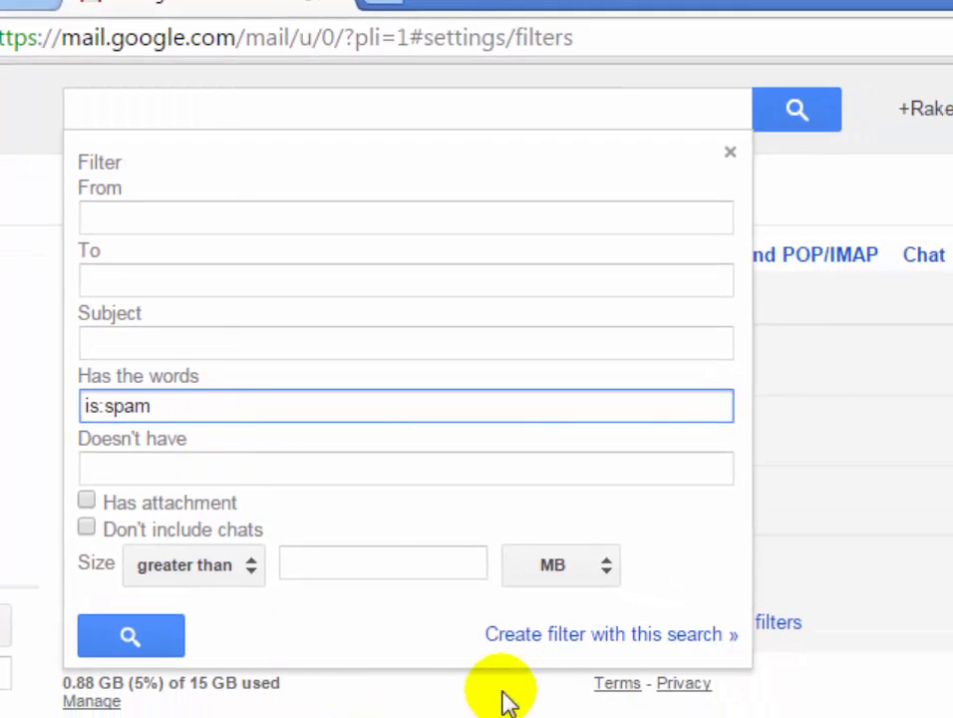
{"action": "mouse_move", "coordinate": [604, 649]}
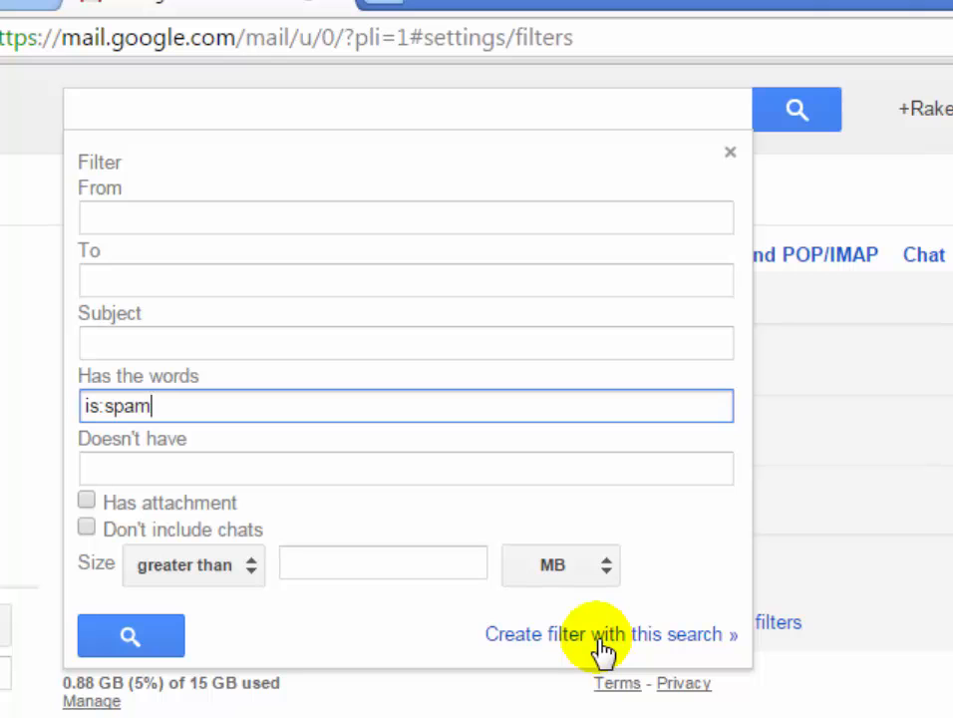
{"action": "left_click", "coordinate": [607, 635]}
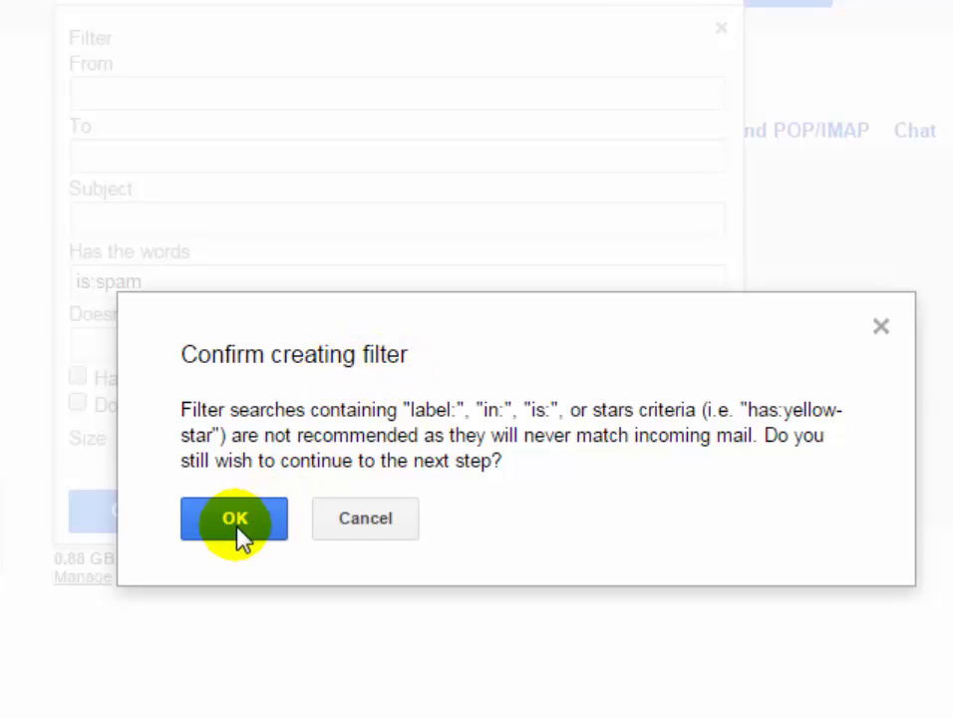
{"action": "left_click", "coordinate": [234, 518]}
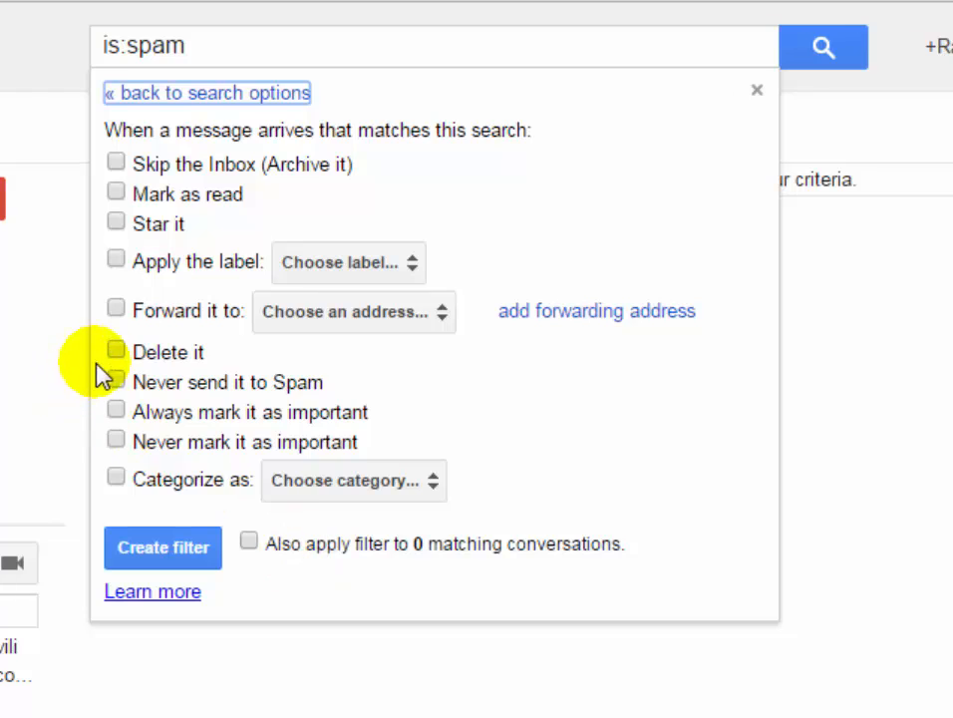
Set the is:spam filter to Delete it, apply to existing conversations, and save
{"action": "left_click", "coordinate": [116, 351]}
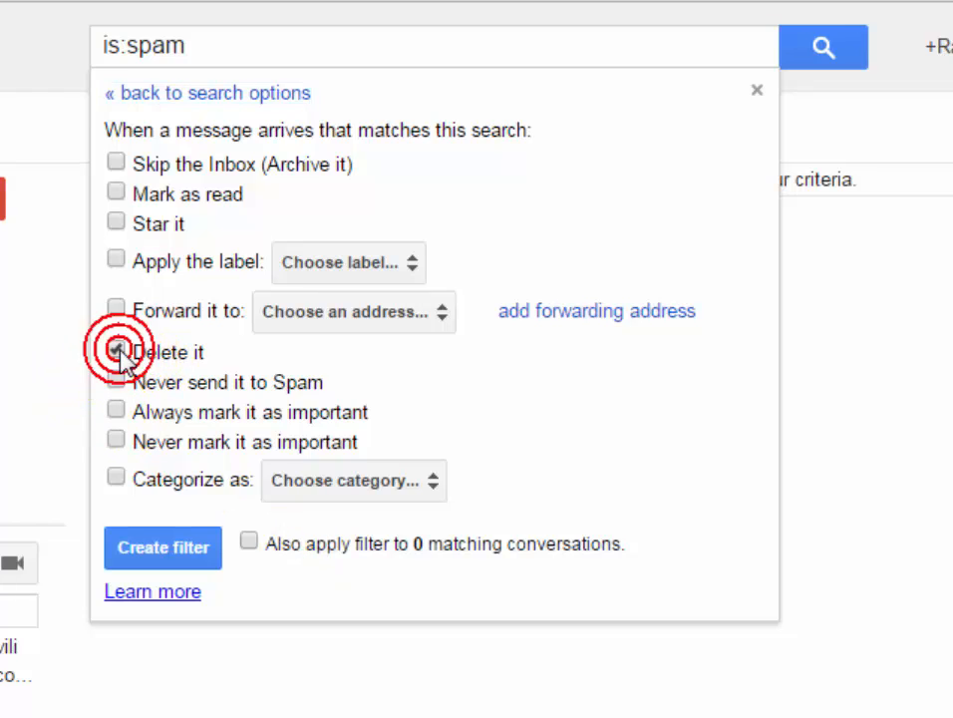
{"action": "left_click", "coordinate": [115, 351]}
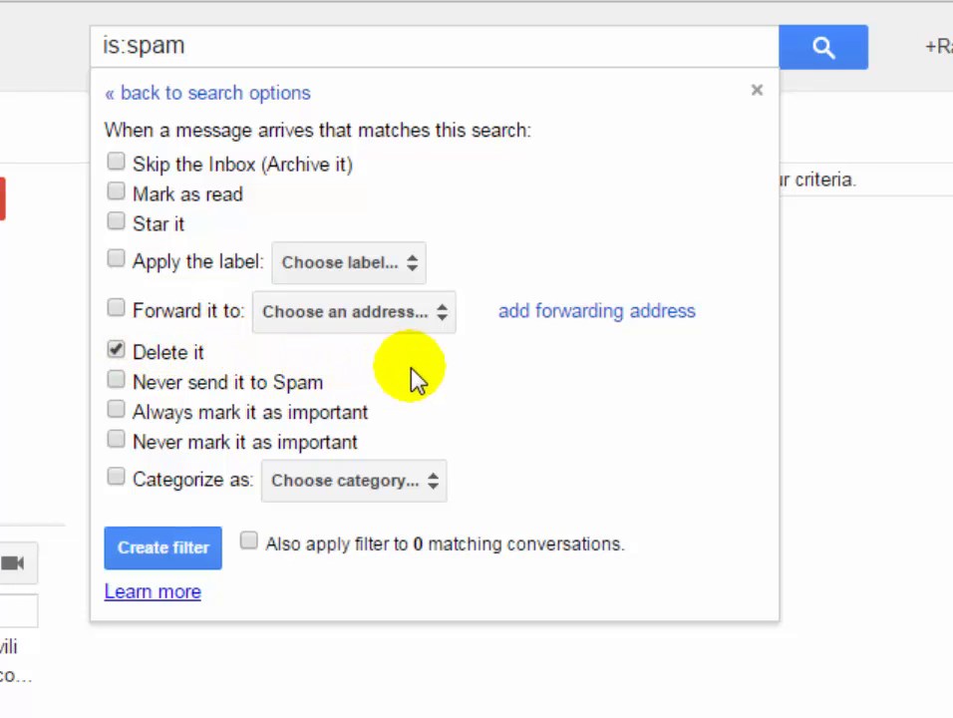
{"action": "left_click", "coordinate": [250, 541]}
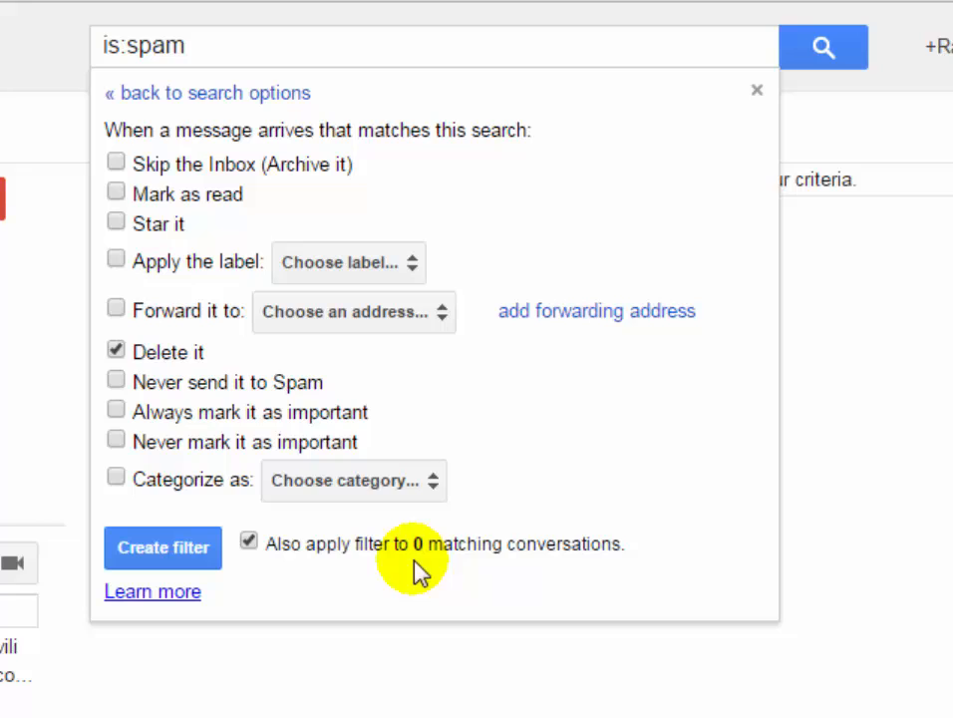
{"action": "mouse_move", "coordinate": [319, 578]}
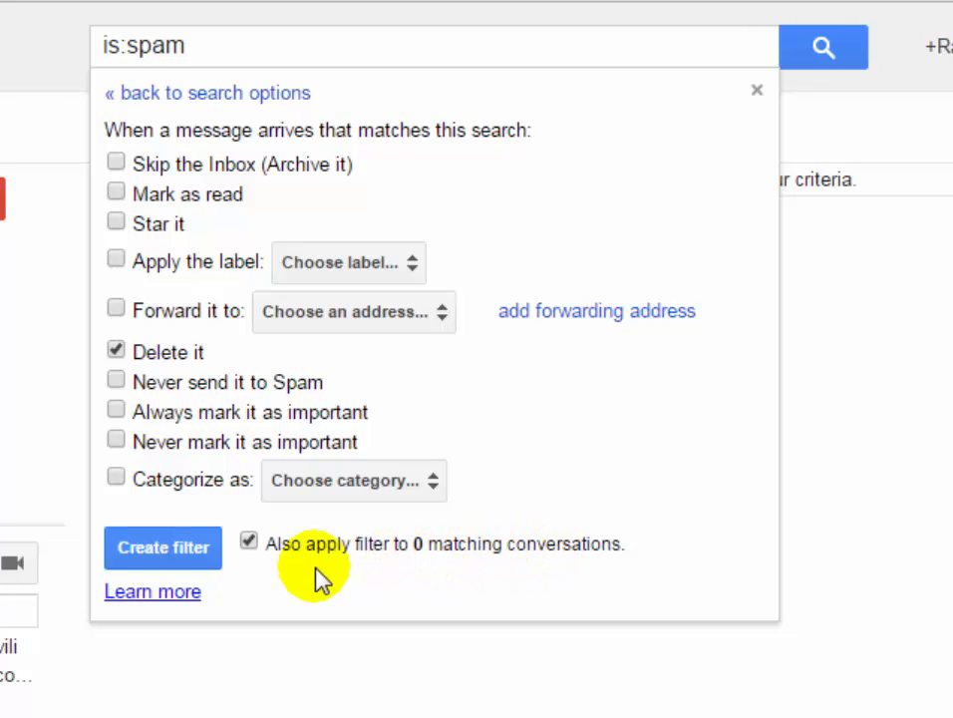
{"action": "mouse_move", "coordinate": [554, 564]}
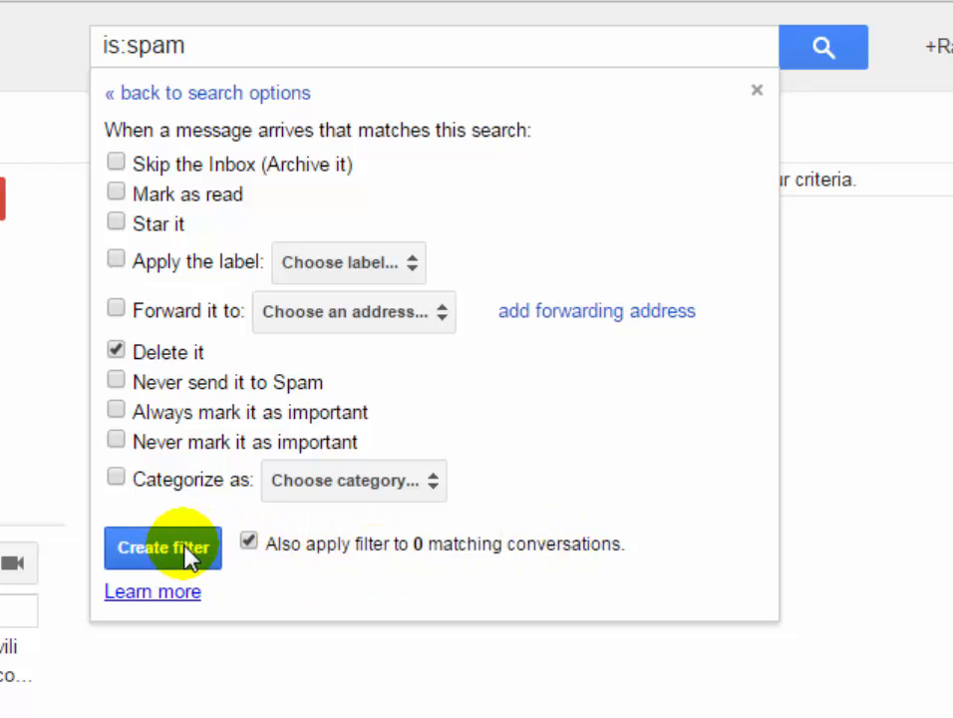
{"action": "left_click", "coordinate": [162, 548]}
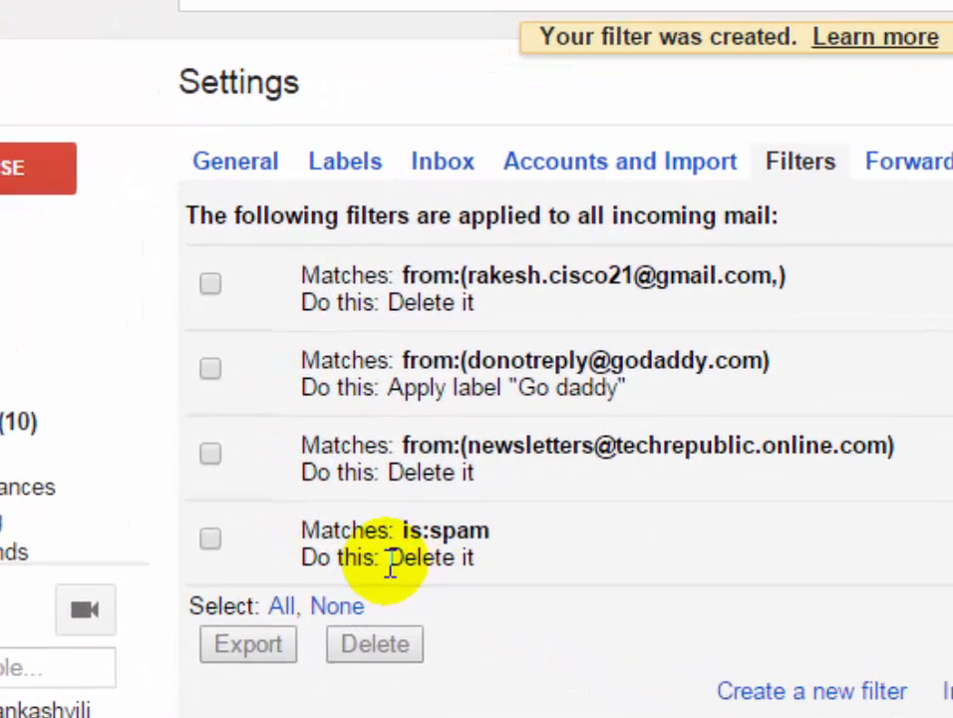
{"action": "mouse_move", "coordinate": [523, 549]}
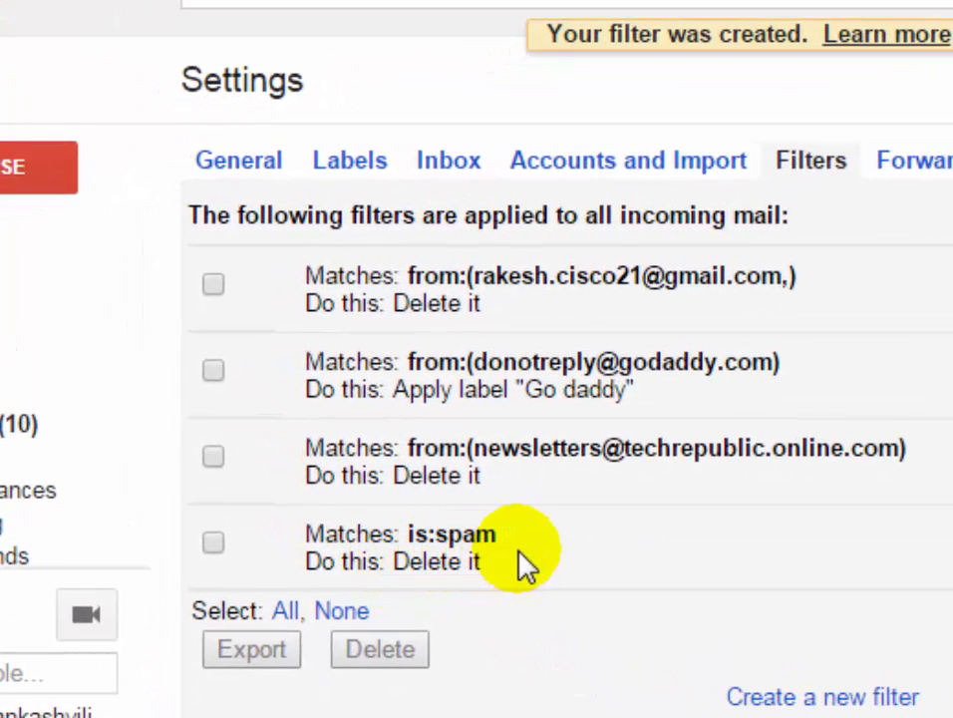
{"action": "mouse_move", "coordinate": [554, 626]}
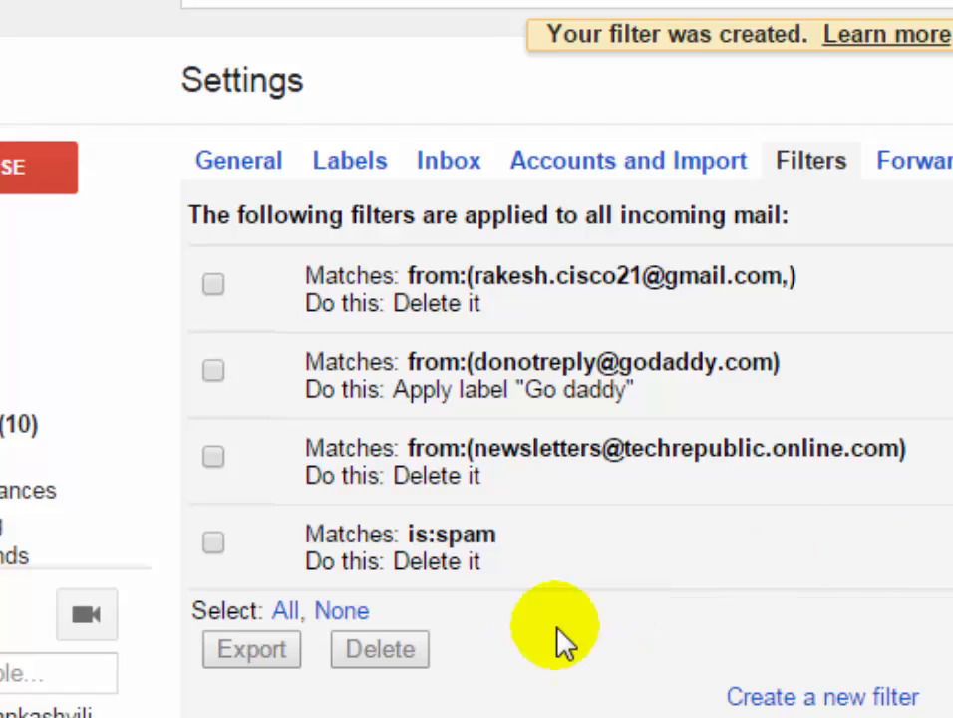